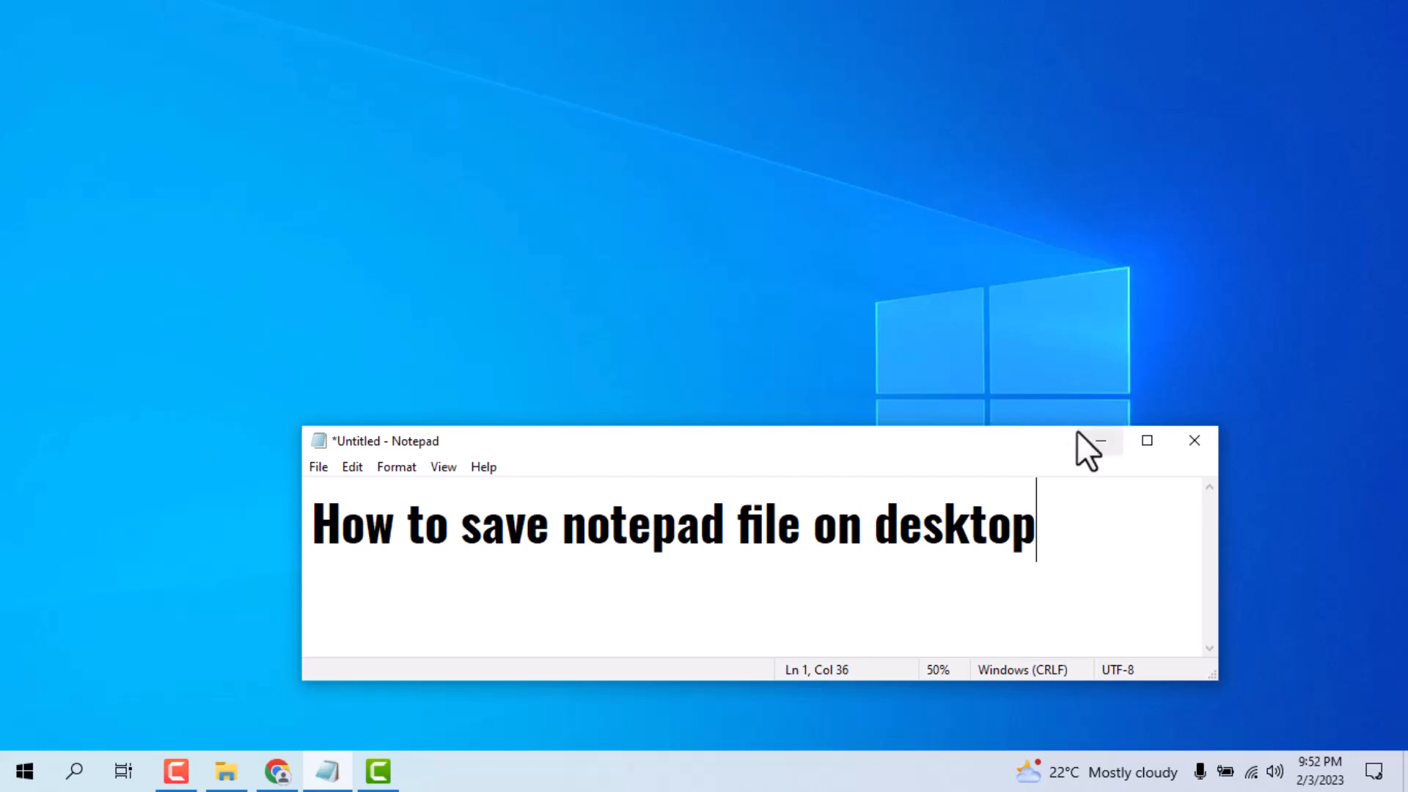
Maximize the Notepad window containing 'How to save notepad file on desktop'.
{"action": "left_click", "coordinate": [1147, 441]}
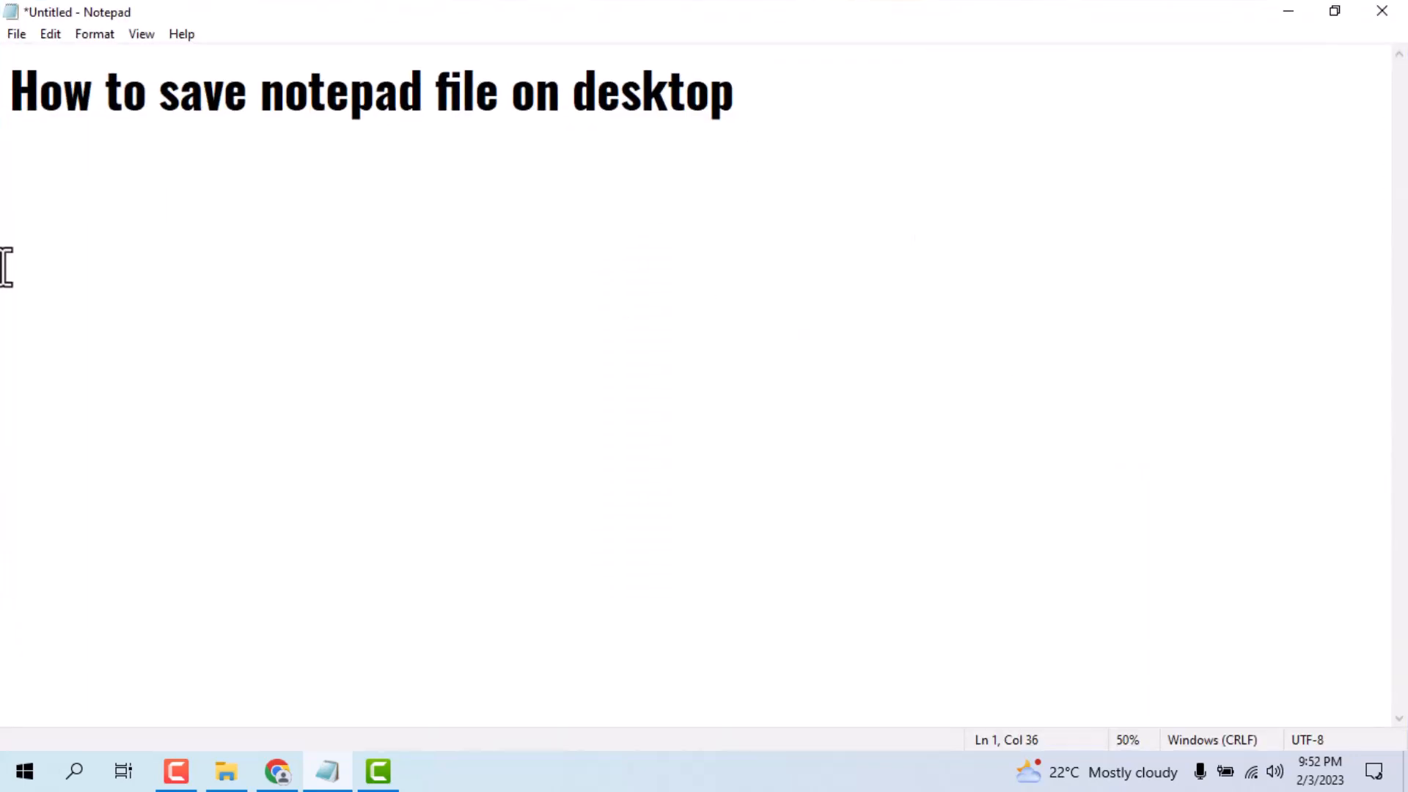
{"action": "mouse_move", "coordinate": [224, 248]}
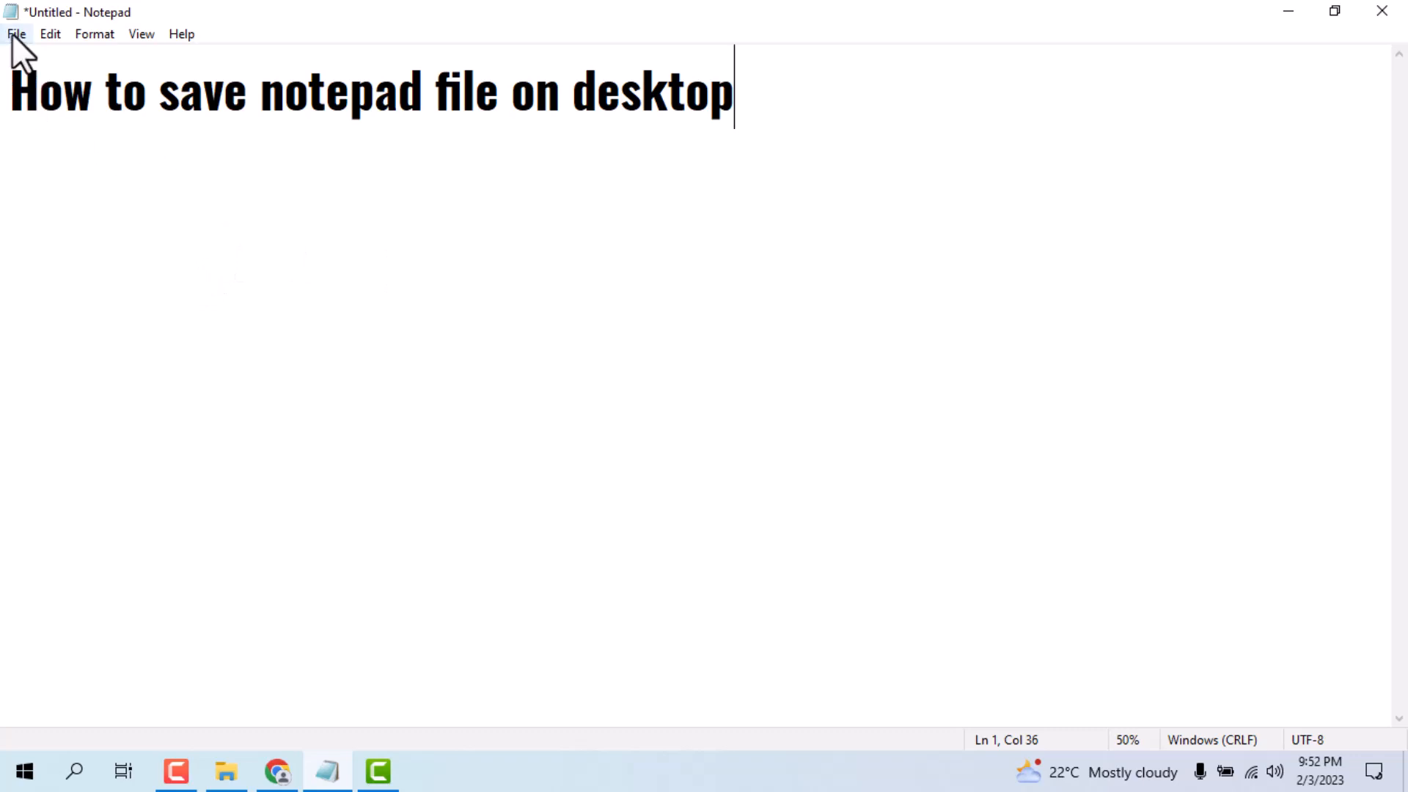
{"action": "left_click", "coordinate": [15, 33]}
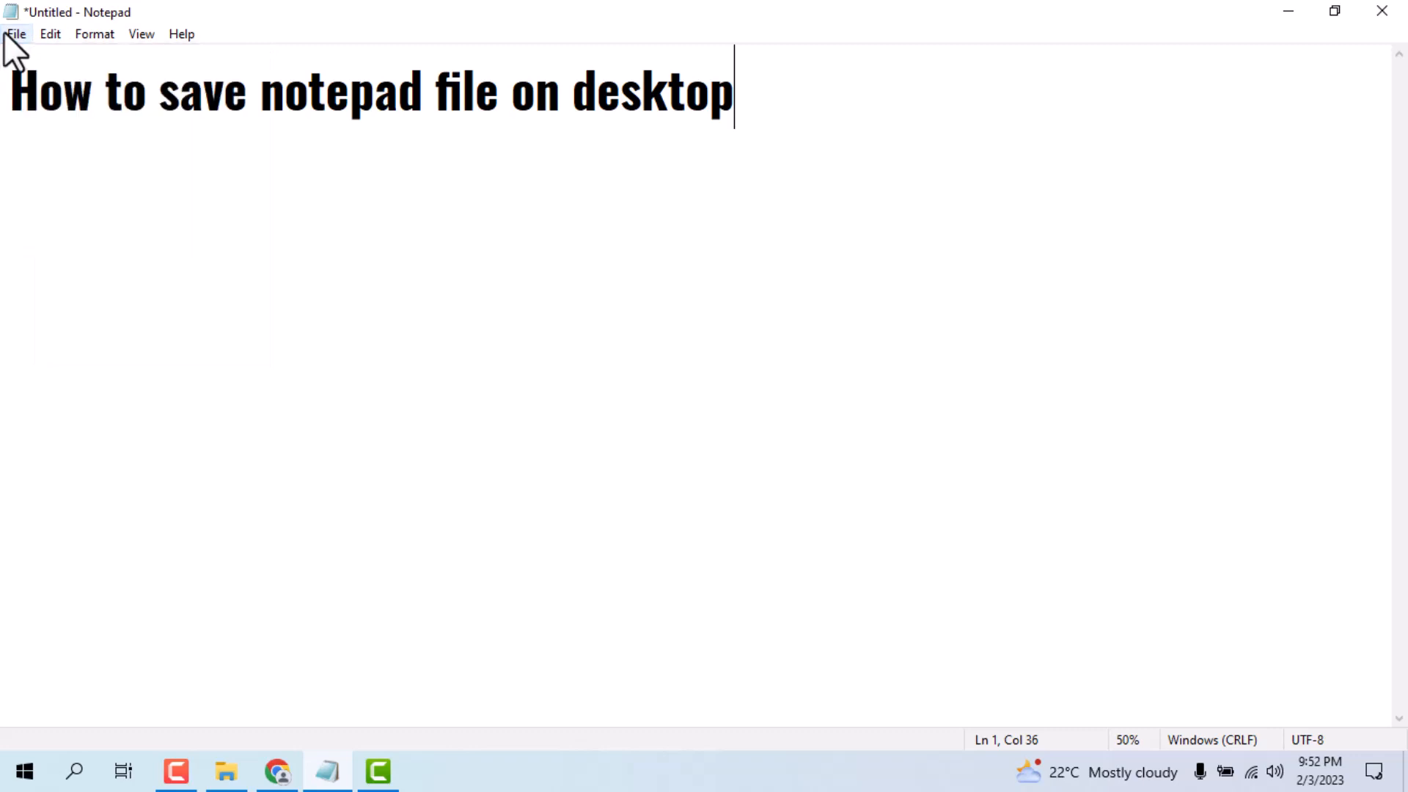
Choose Save As from the File menu for the untitled note.
{"action": "left_click", "coordinate": [14, 33]}
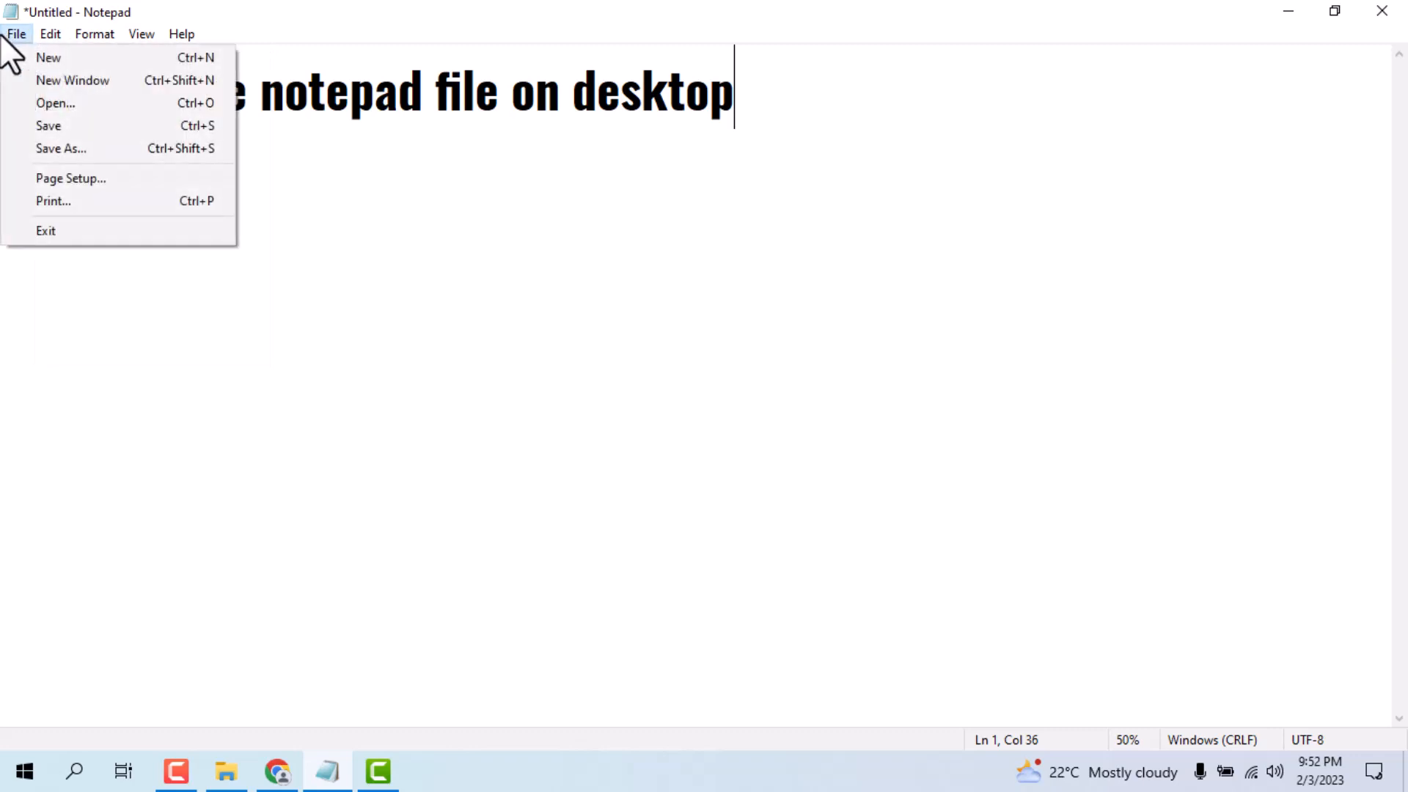
{"action": "mouse_move", "coordinate": [49, 57]}
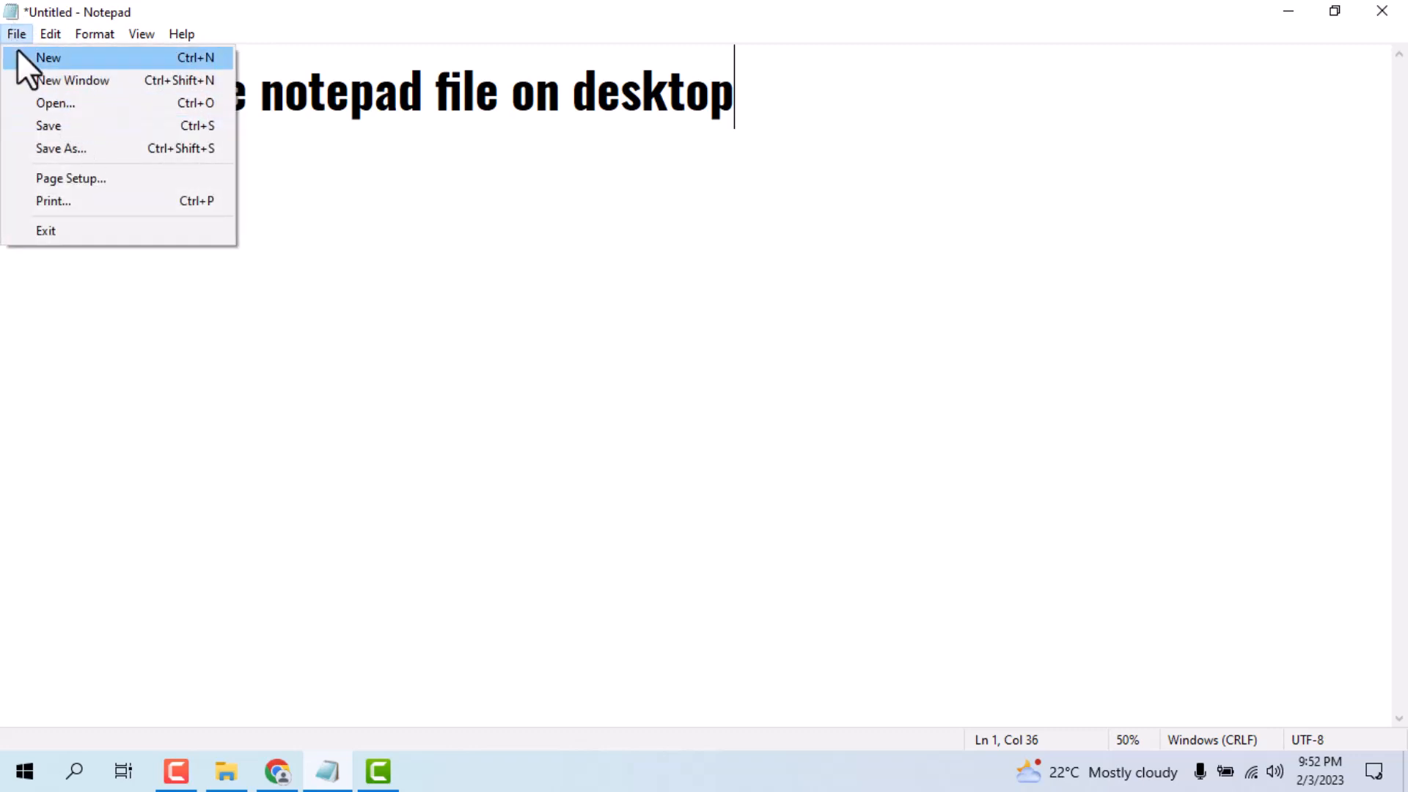
{"action": "mouse_move", "coordinate": [60, 148]}
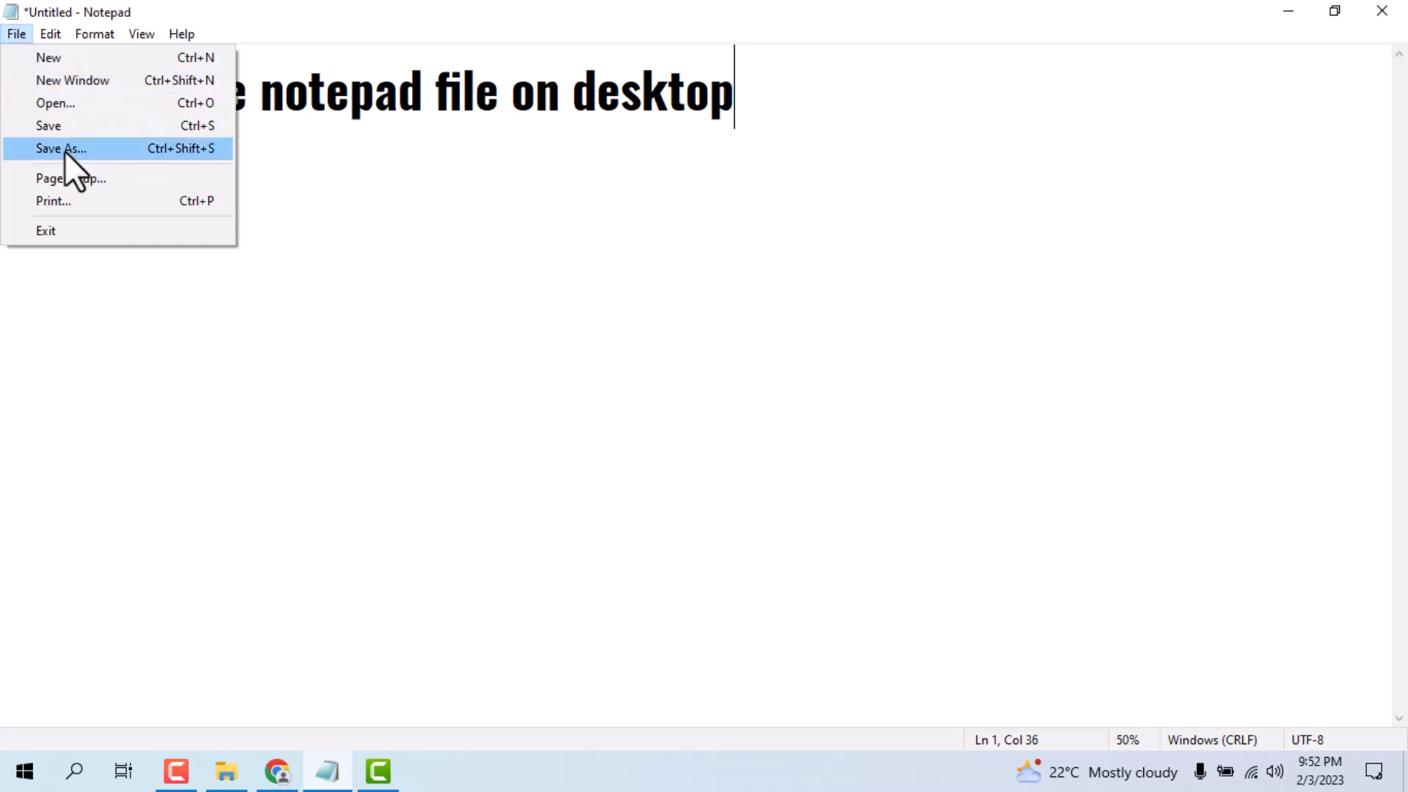
{"action": "mouse_move", "coordinate": [48, 126]}
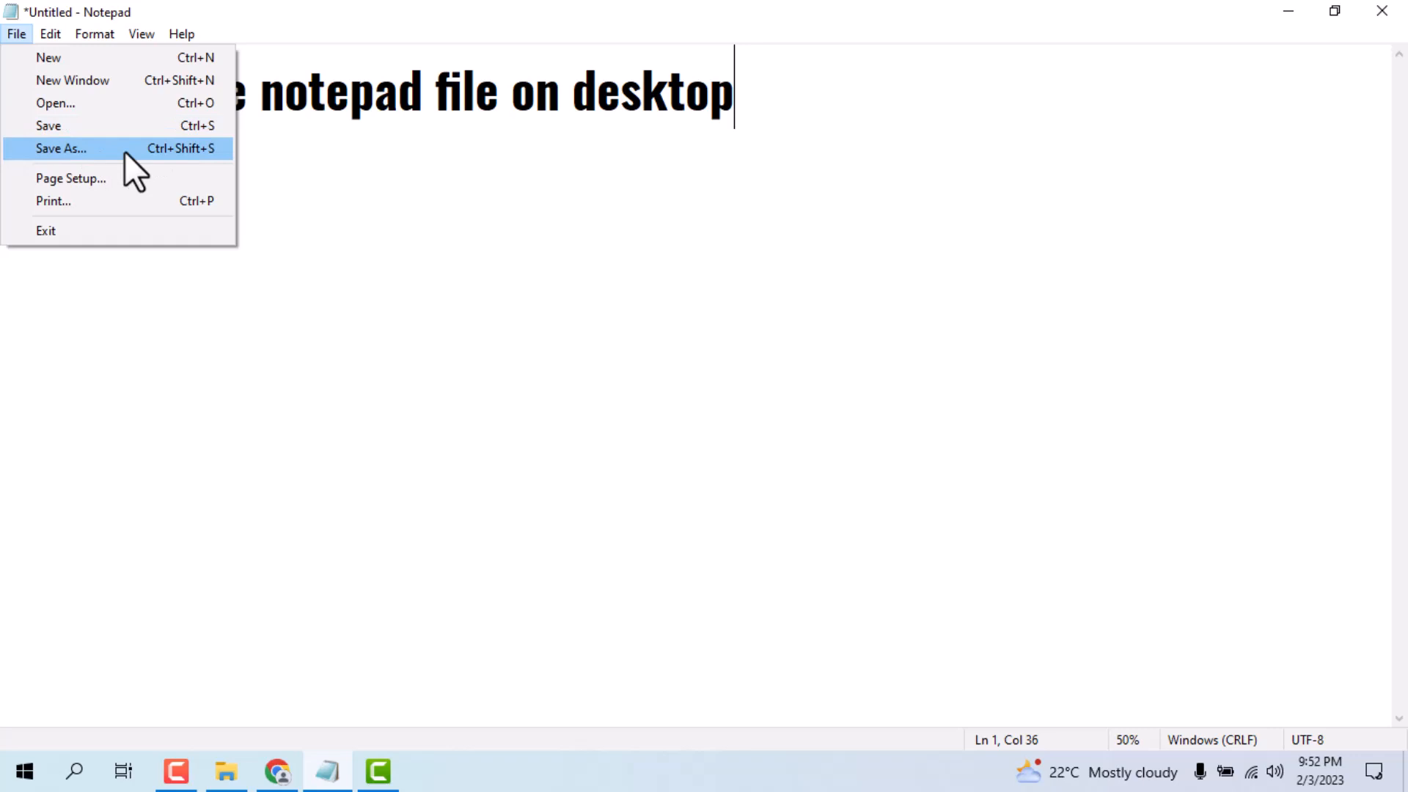
{"action": "left_click", "coordinate": [60, 148]}
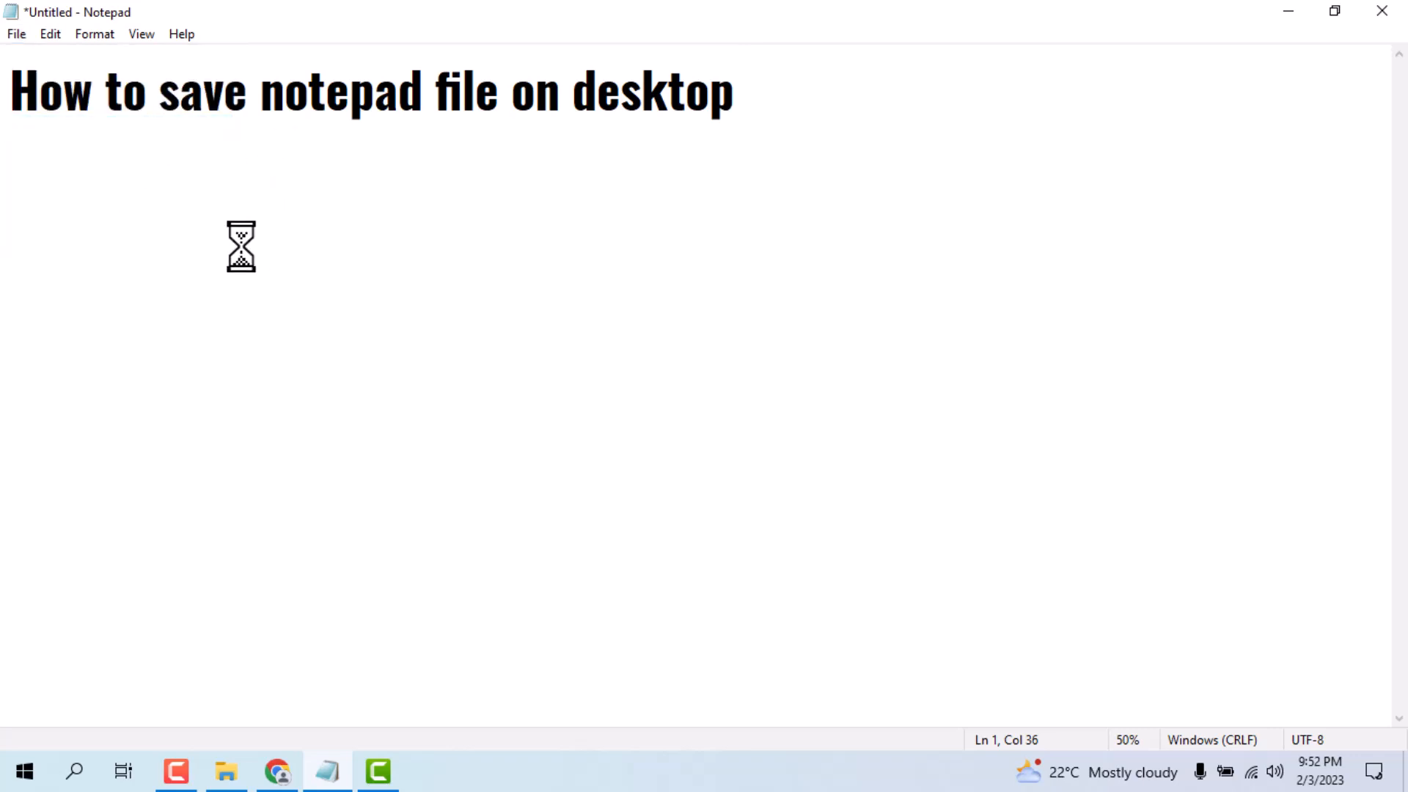
Save the note to the Desktop under the file name 'dg'.
{"action": "left_click", "coordinate": [16, 33]}
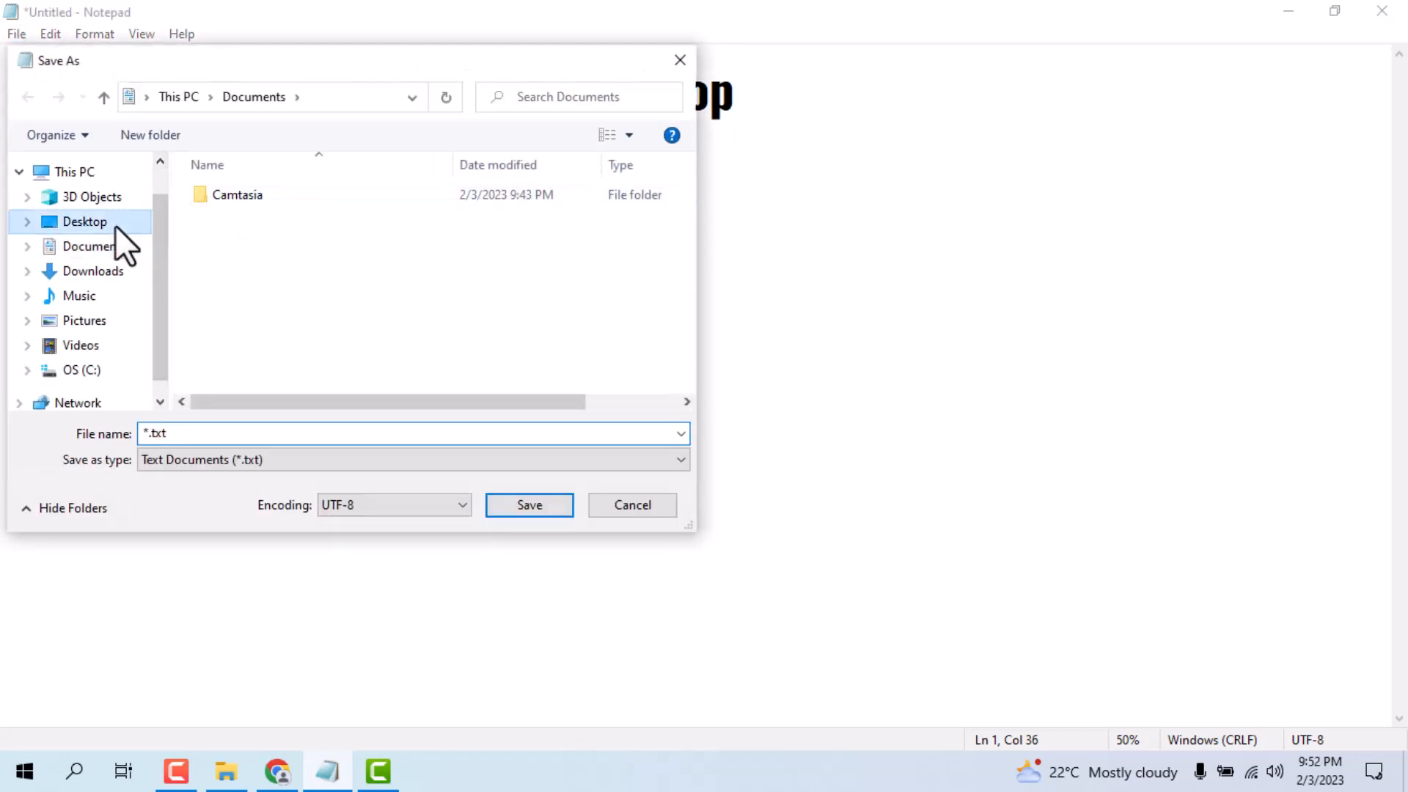
{"action": "left_click", "coordinate": [84, 221]}
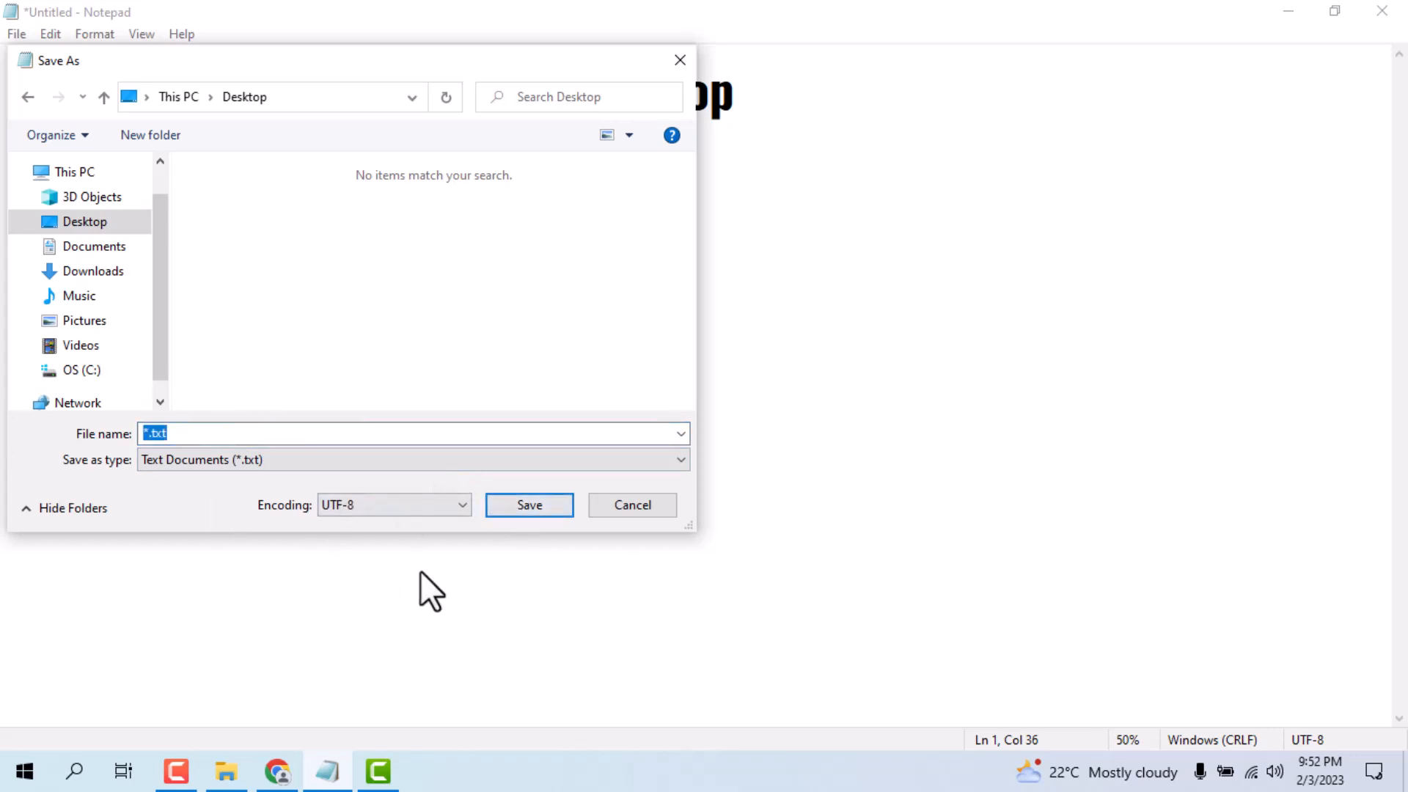
{"action": "left_click", "coordinate": [528, 504]}
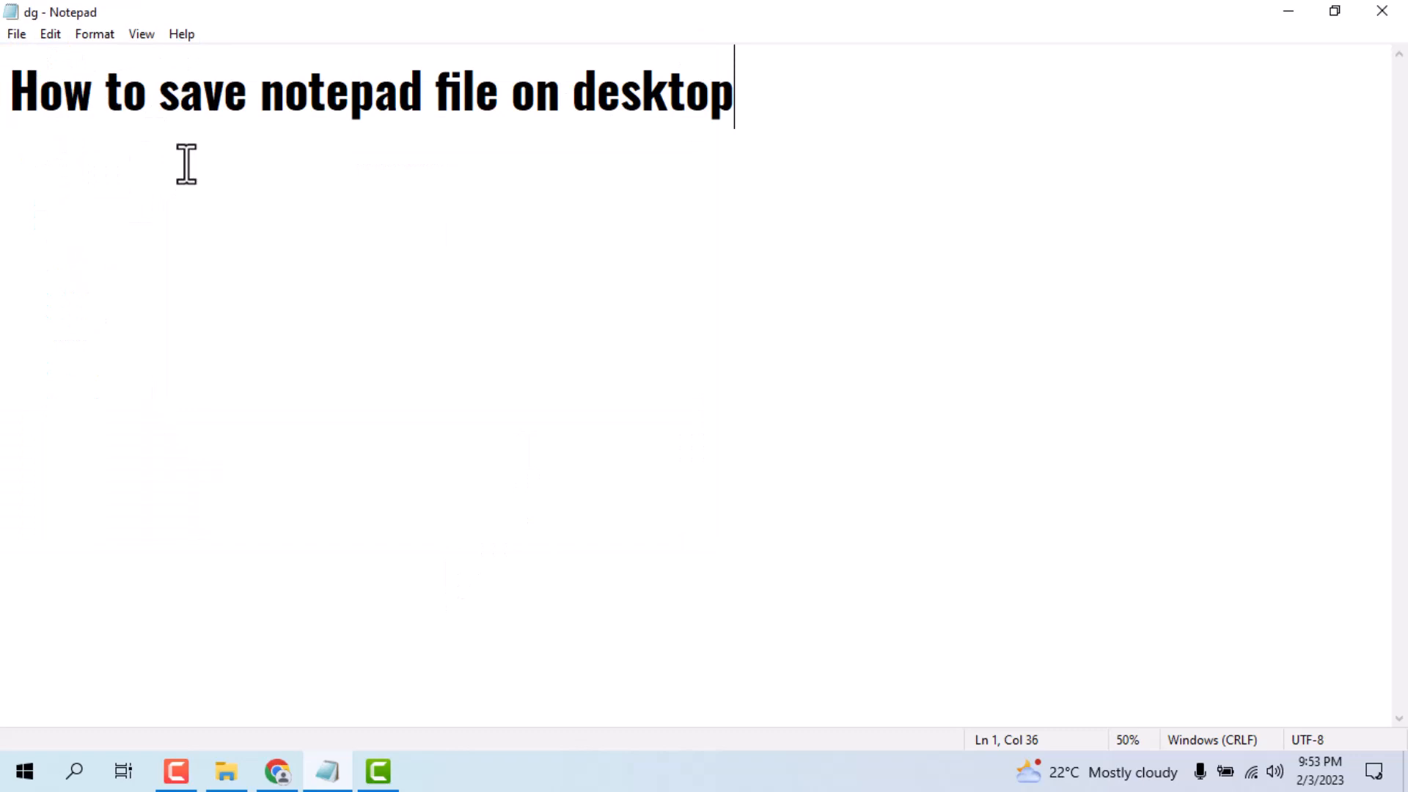
{"action": "mouse_move", "coordinate": [1043, 52]}
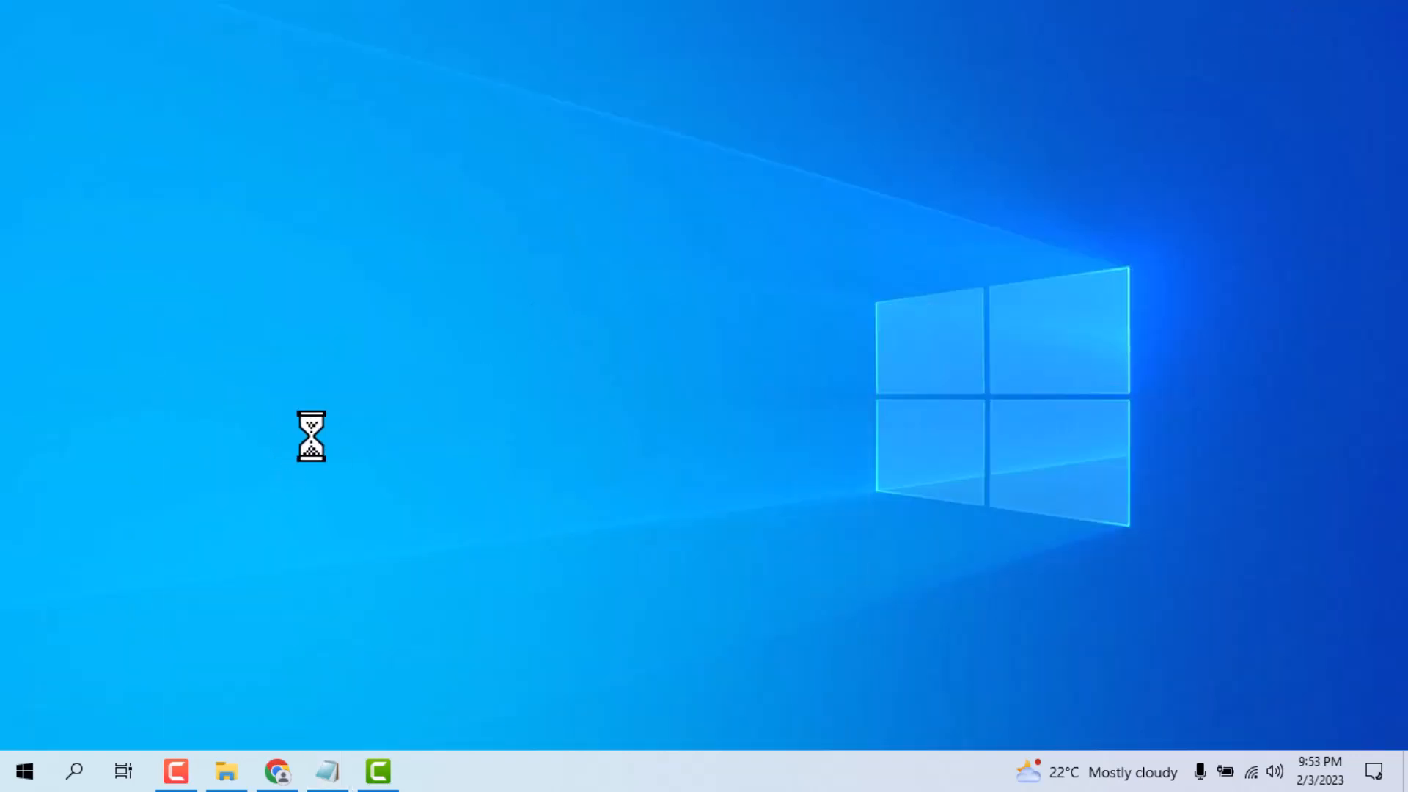
Toggle Show desktop icons from the desktop's right-click View menu.
{"action": "right_click", "coordinate": [310, 436]}
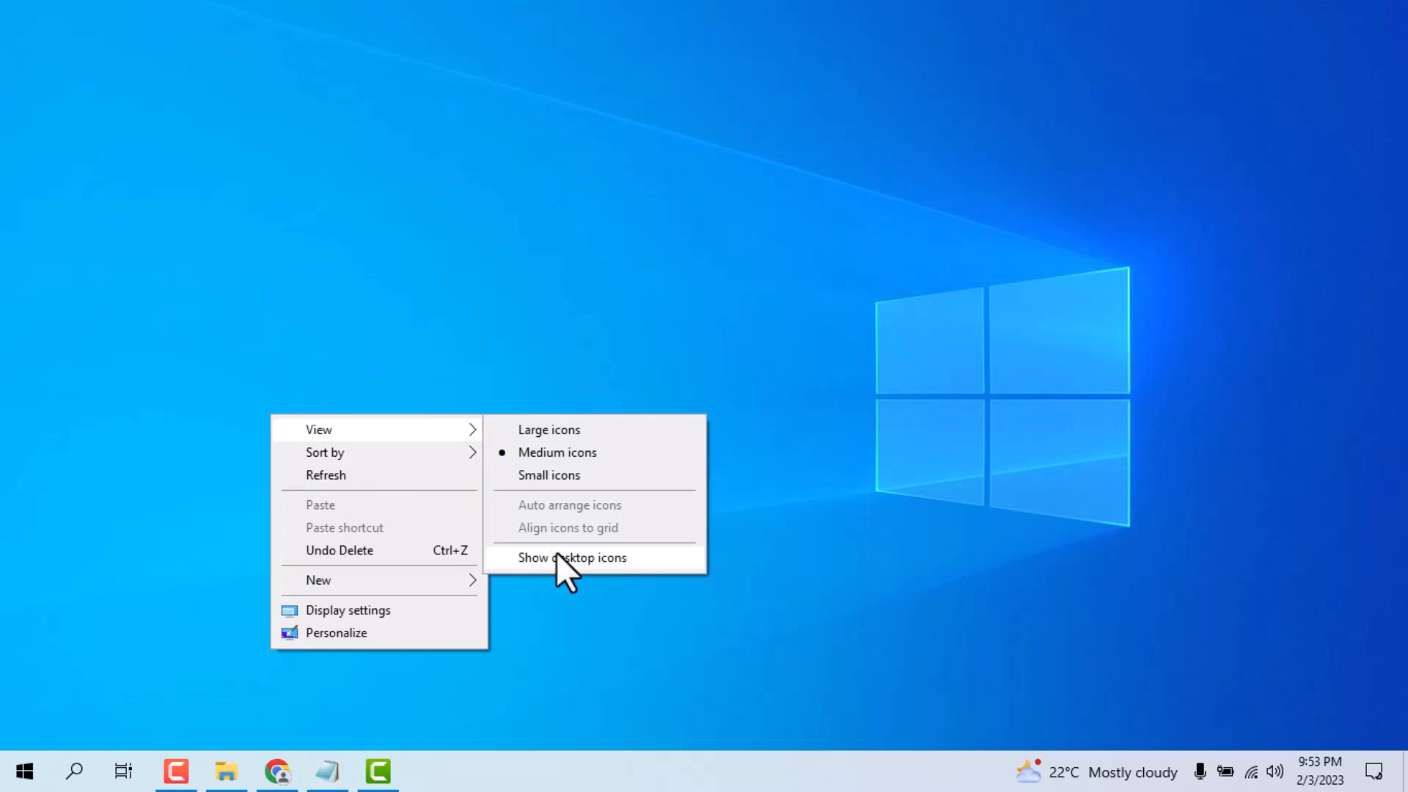
{"action": "left_click", "coordinate": [573, 557]}
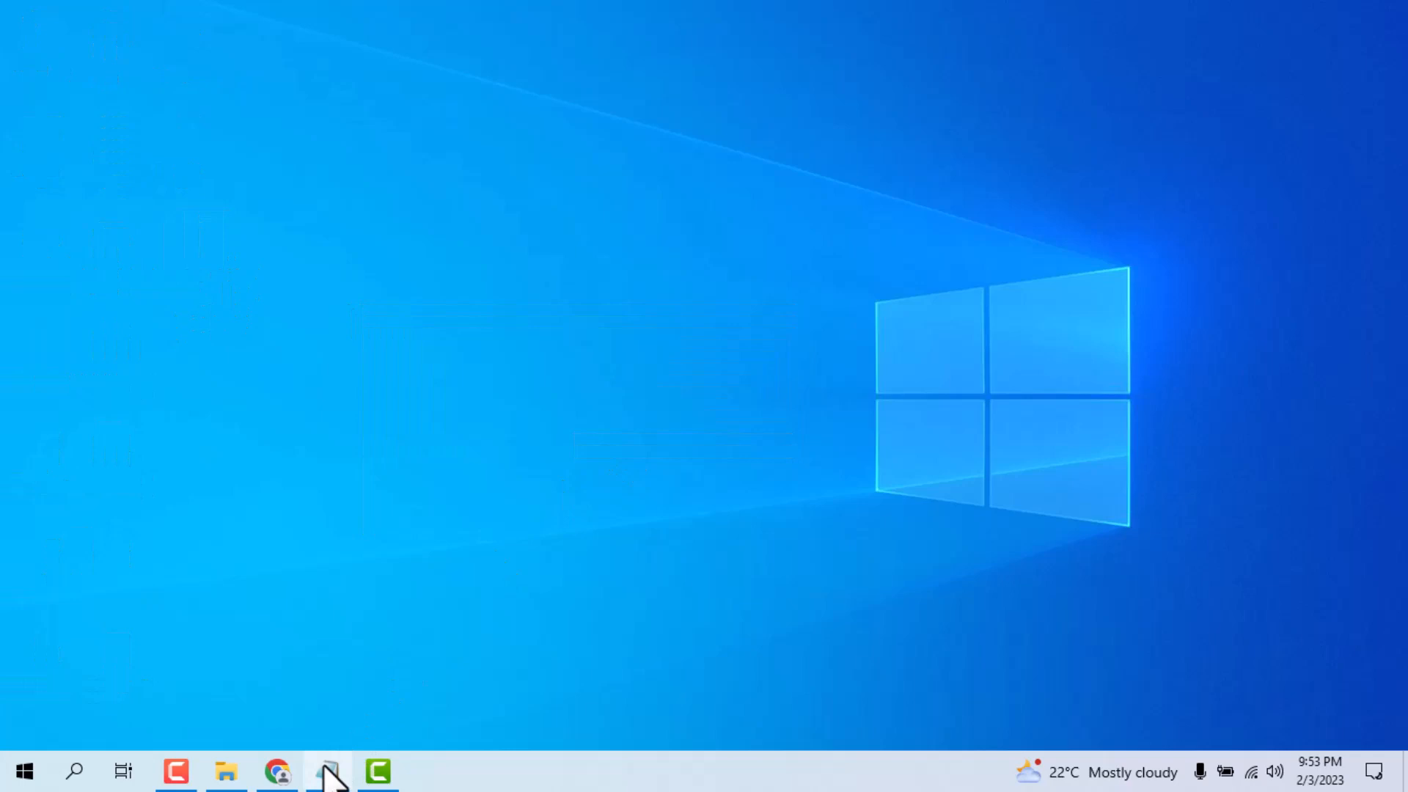
Restore the 'dg' Notepad window from the taskbar.
{"action": "left_click", "coordinate": [325, 770]}
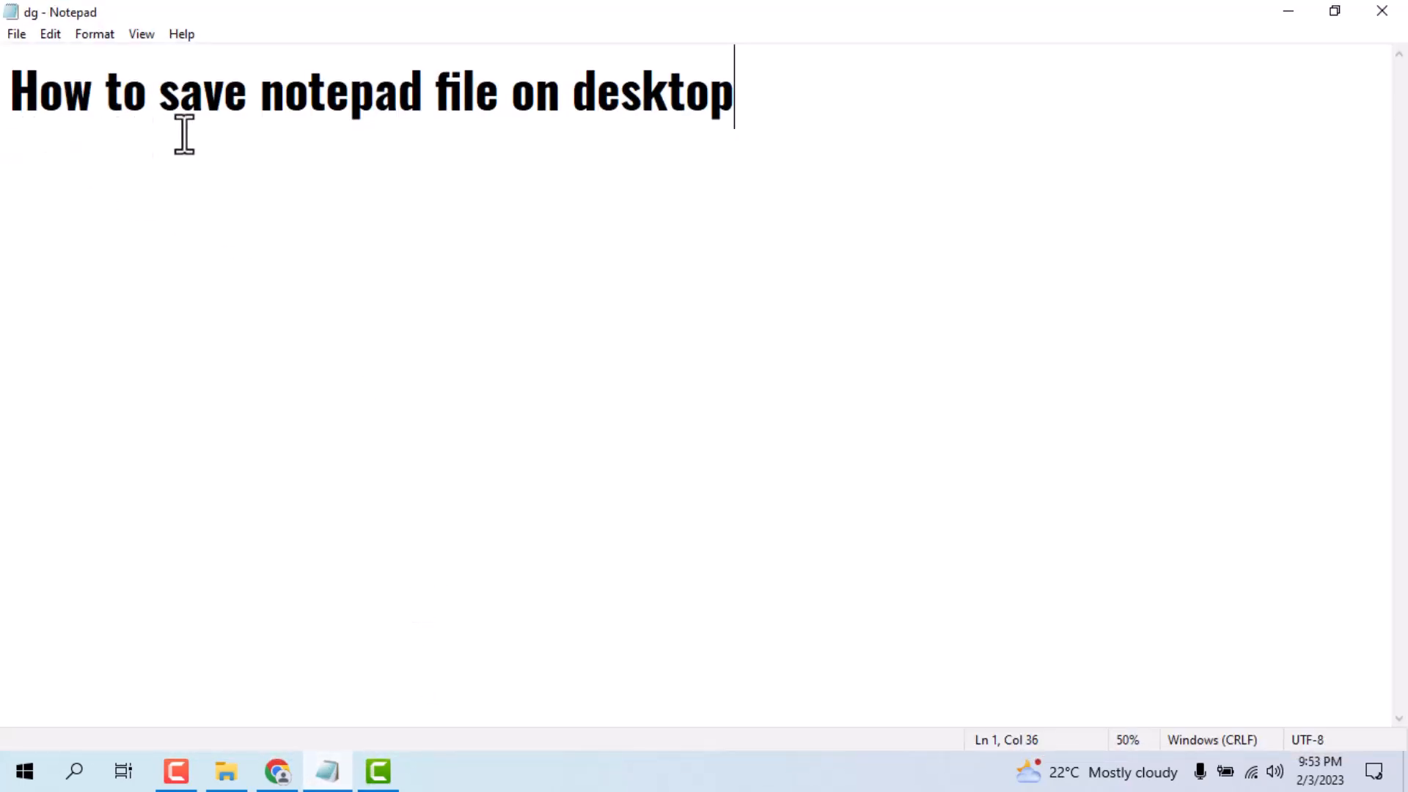
{"action": "mouse_move", "coordinate": [467, 99]}
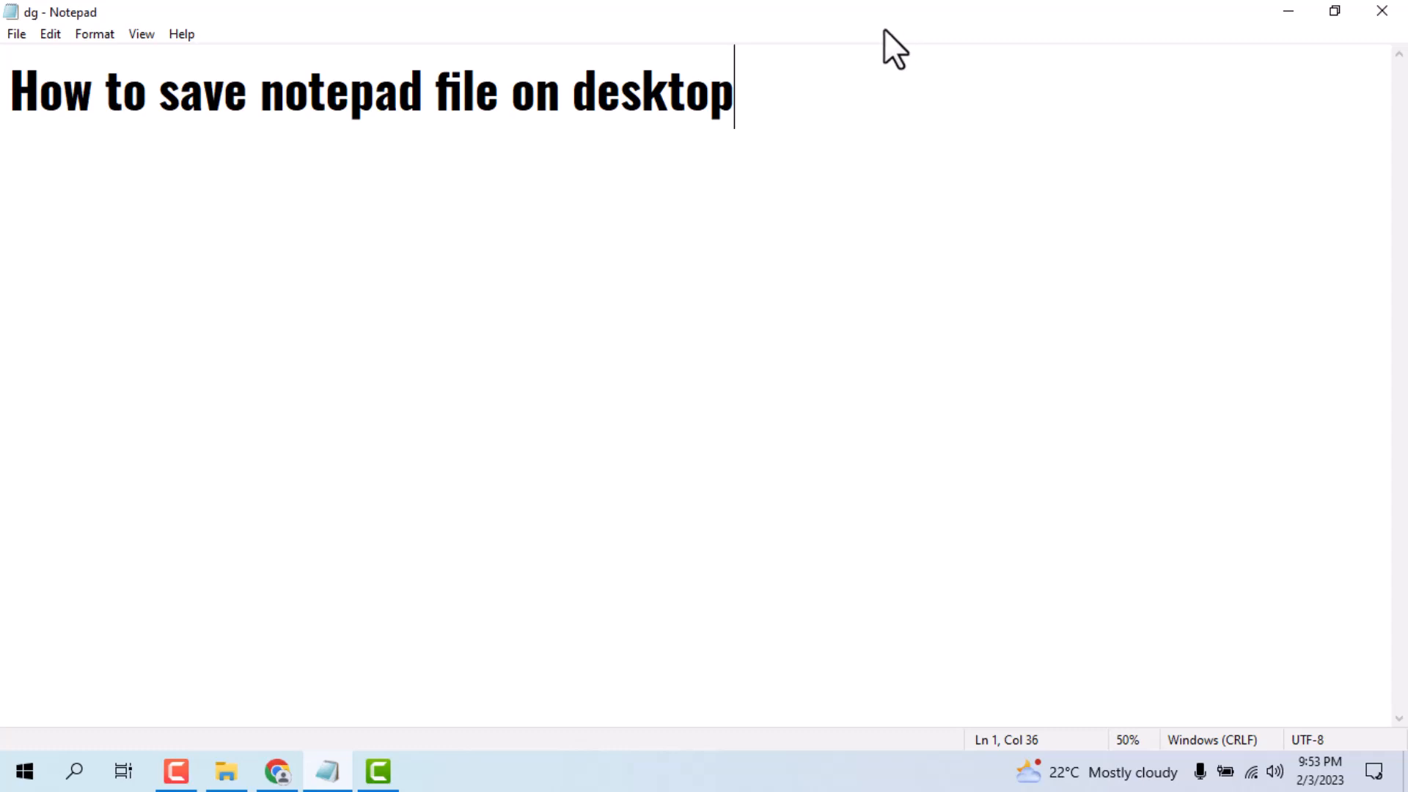
{"action": "mouse_move", "coordinate": [180, 712]}
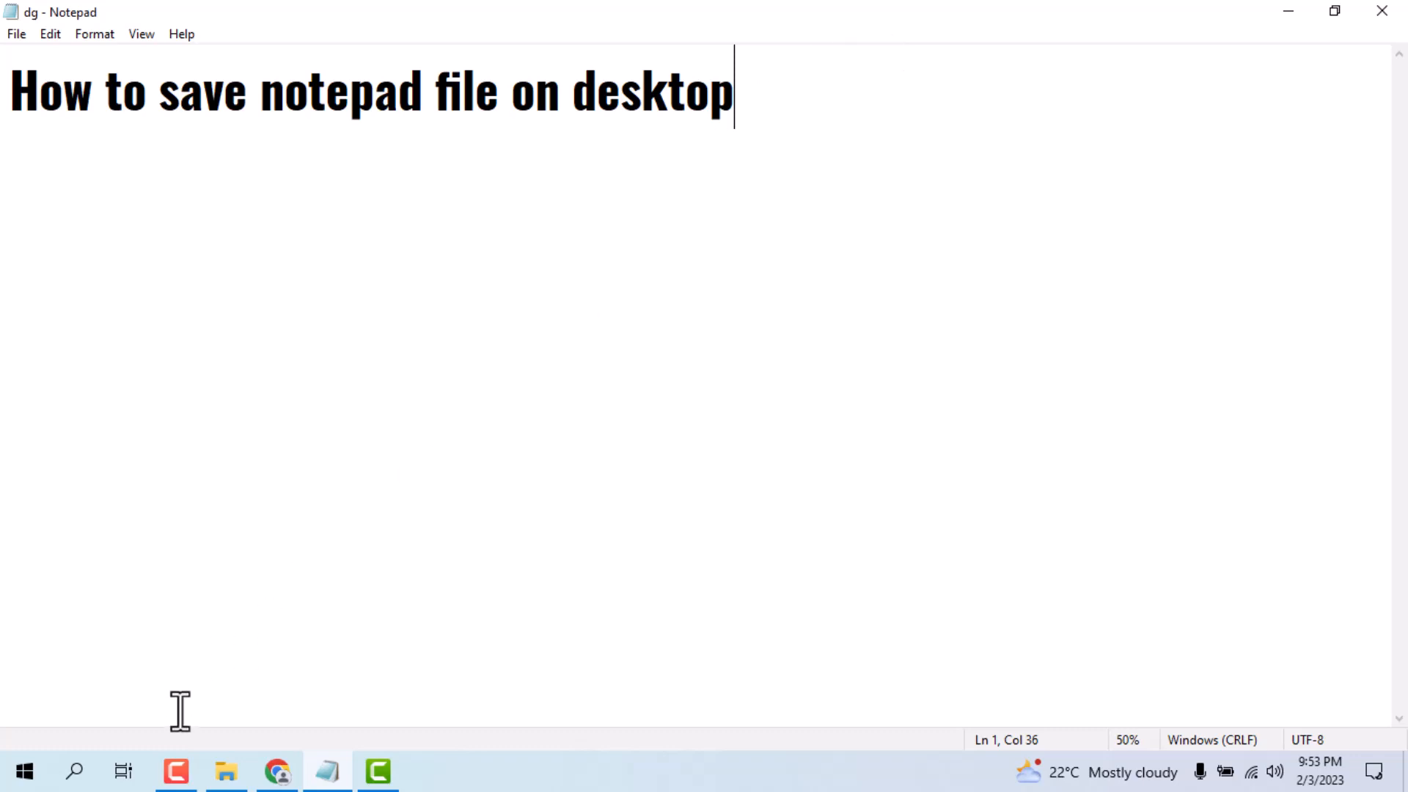